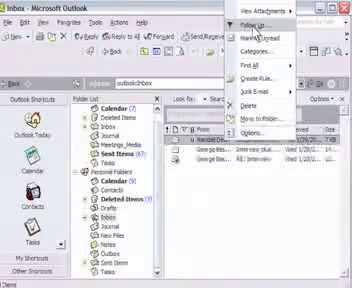
Step: Start a new blank mail rule and reach the Rules Wizard conditions list
left_click(234, 24)
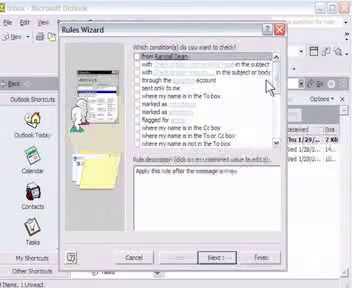
Step: Tick the 'from people or distribution list' condition for the rule
left_click(136, 60)
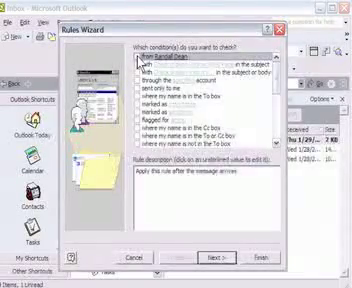
left_click(124, 60)
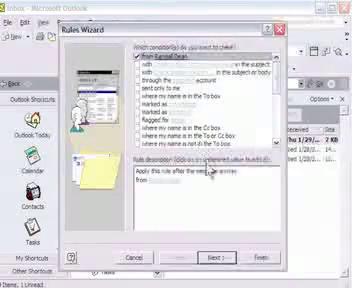